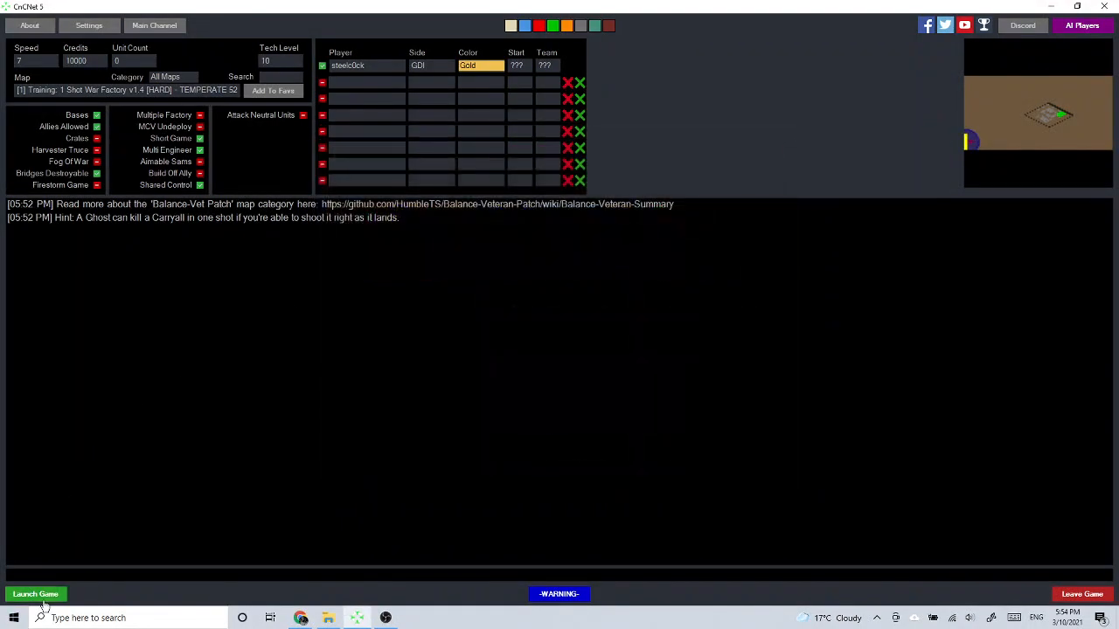
Launch the '1 Shot War Factory' practice round from the CnCNet lobby
click(35, 595)
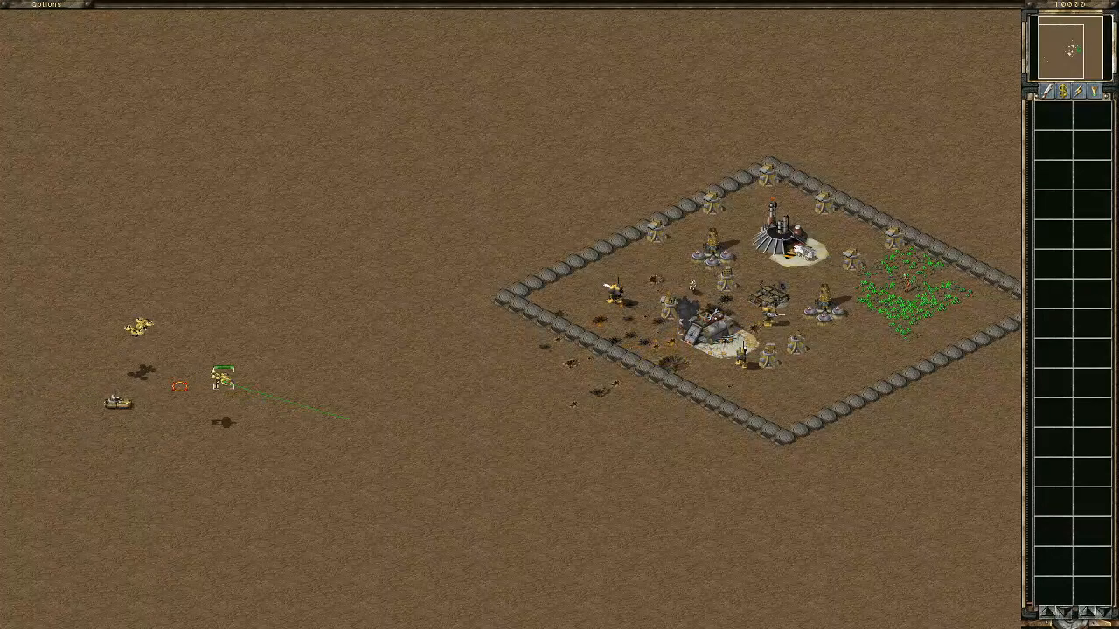
Order the GDI units to attack the enemy base until the war factory falls
click(446, 461)
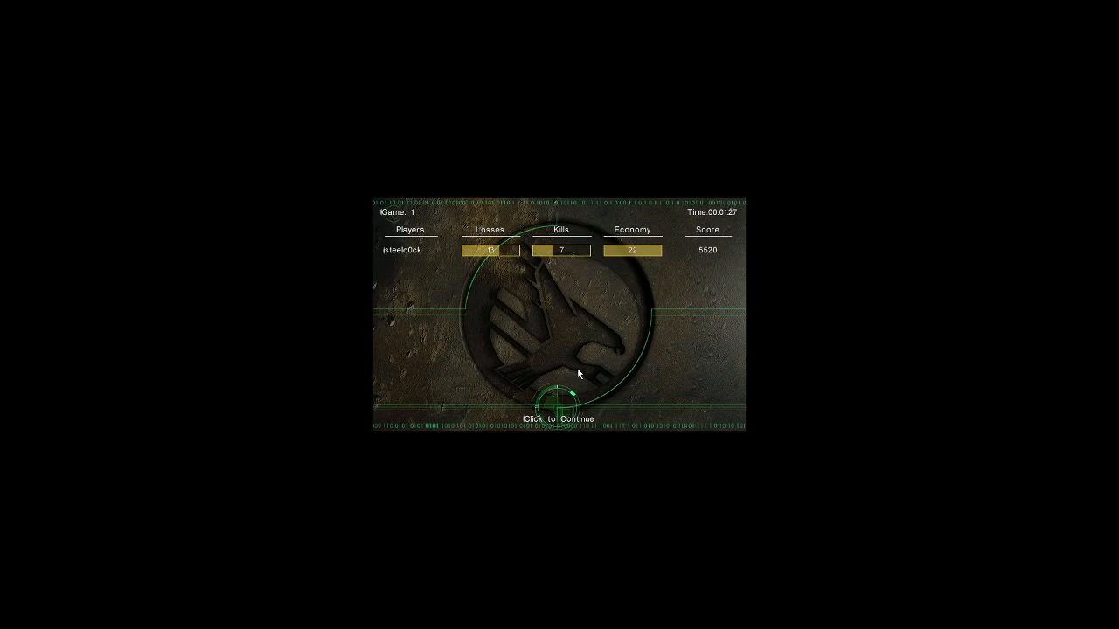
Dismiss the score screen, create a new game room, and accept the cheats warning
click(558, 402)
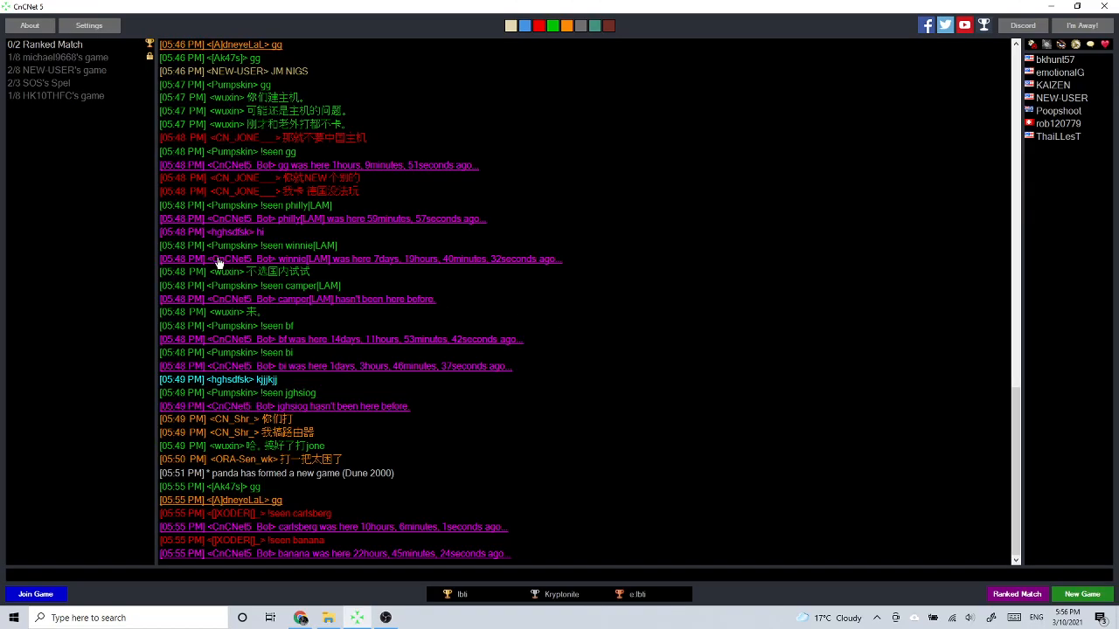
click(1081, 594)
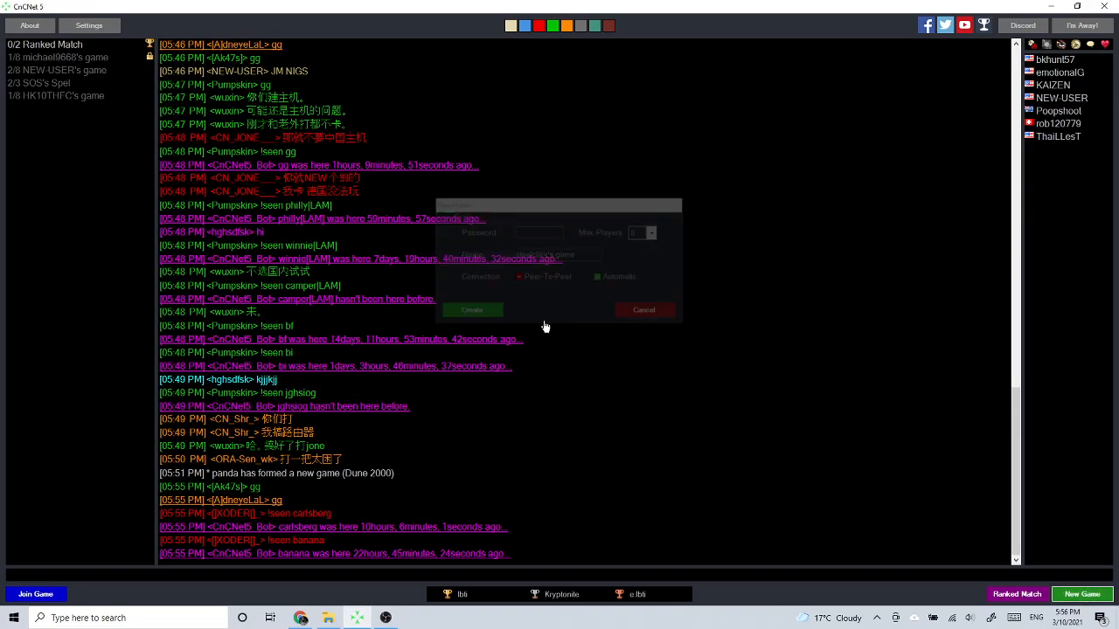
click(472, 309)
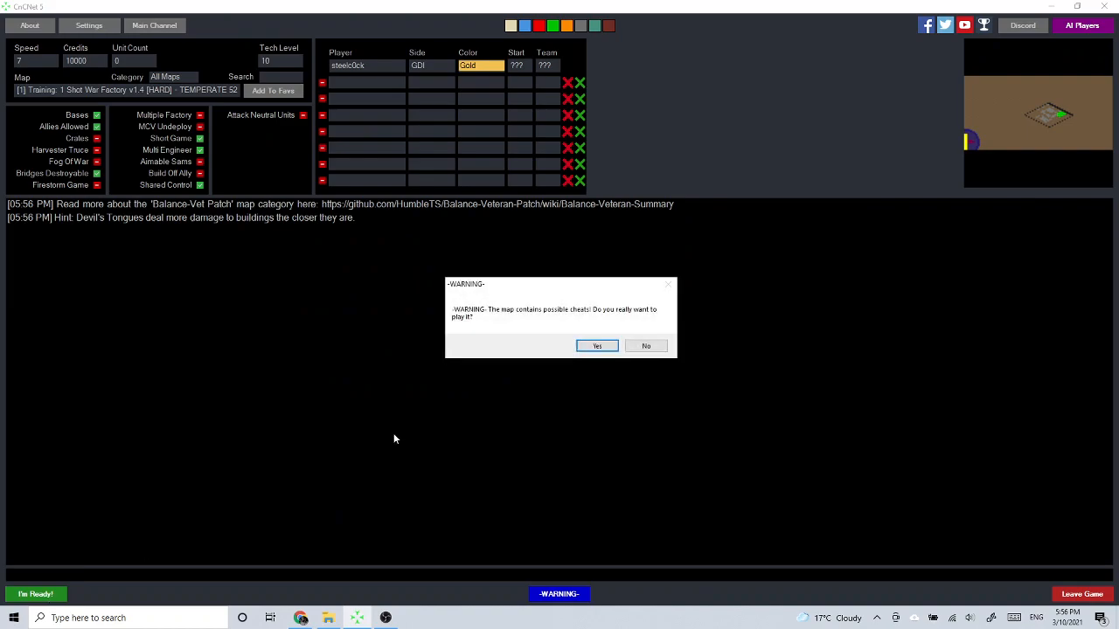
click(596, 347)
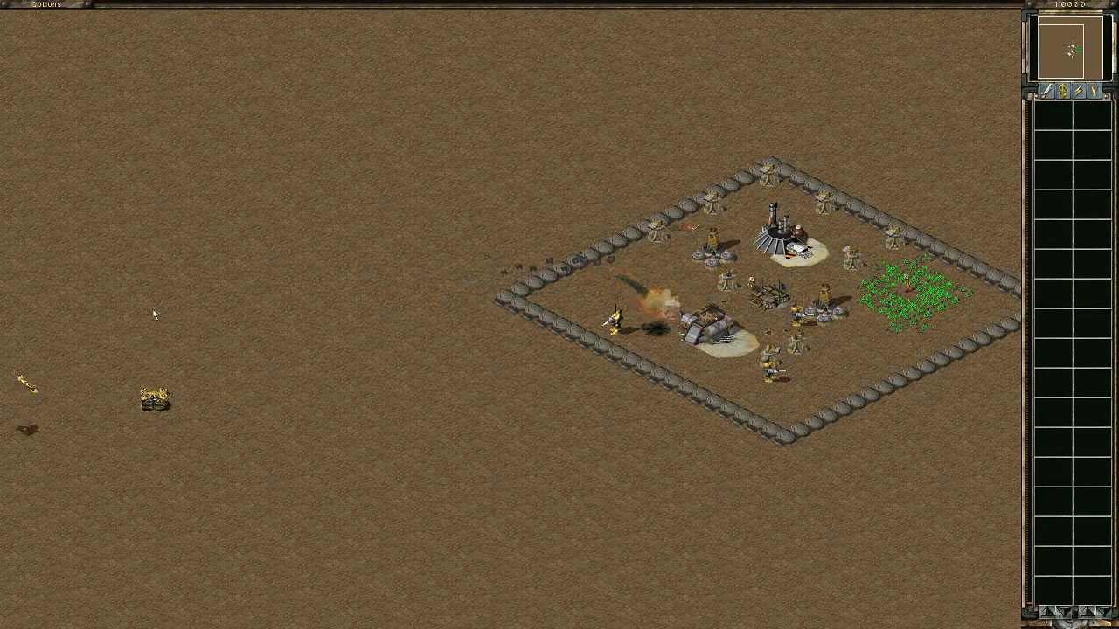
Send the units toward the enemy base and direct their attack on the war factory
click(463, 435)
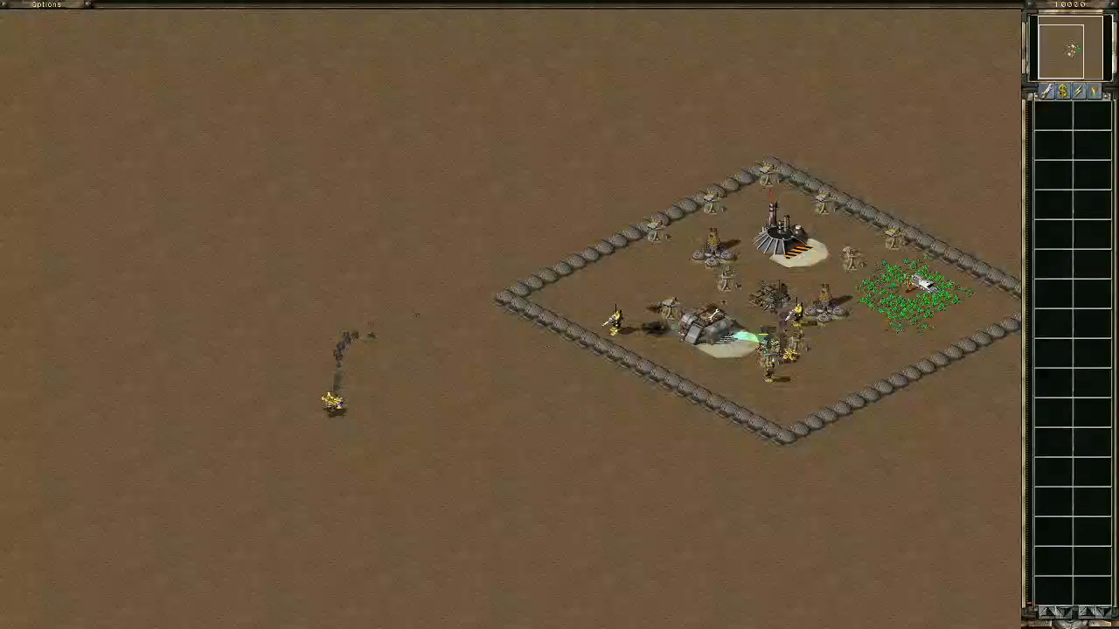
click(572, 415)
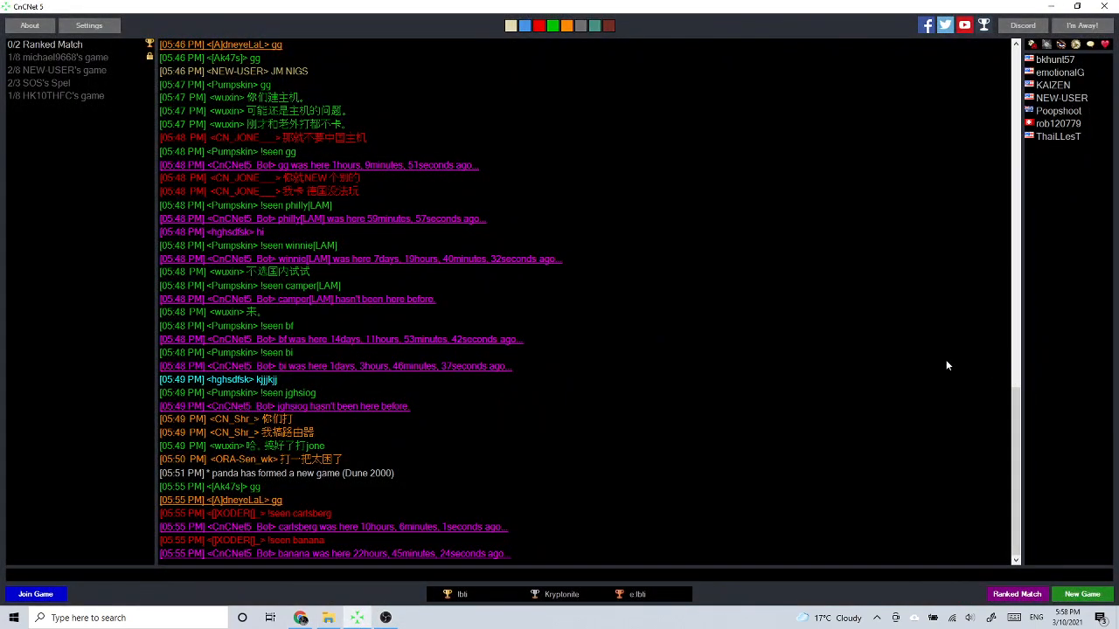
mouse_move(773, 342)
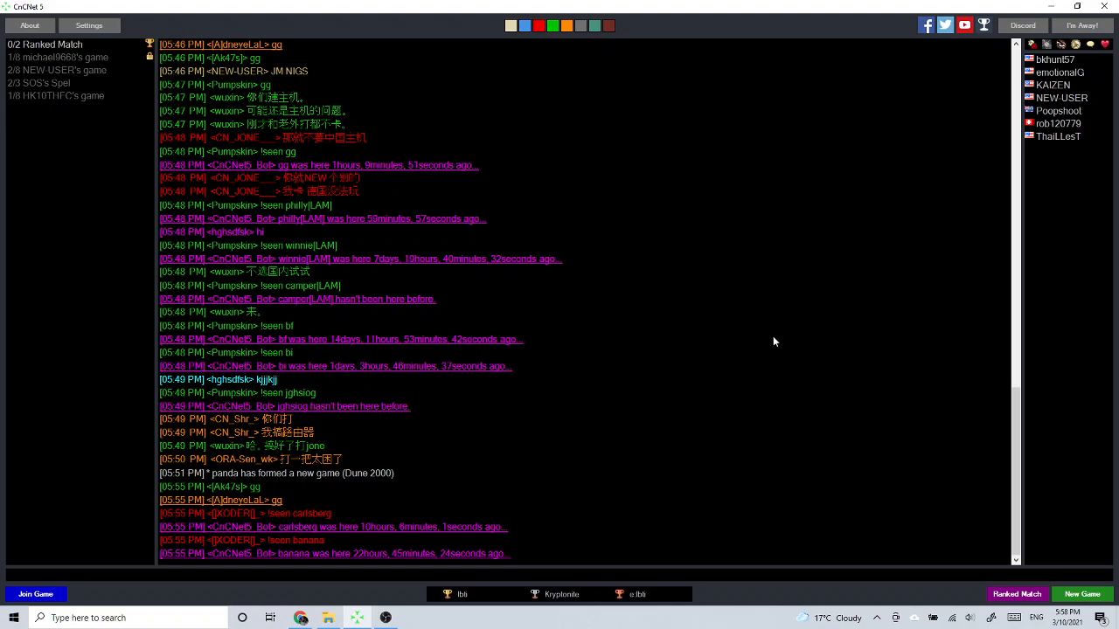
mouse_move(476, 415)
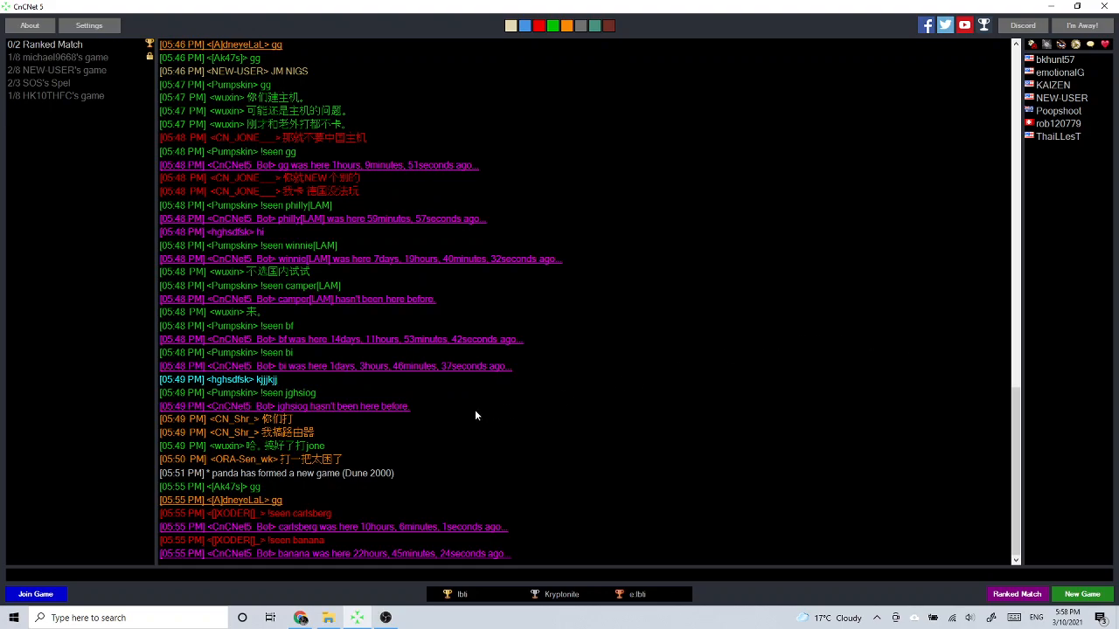
mouse_move(520, 388)
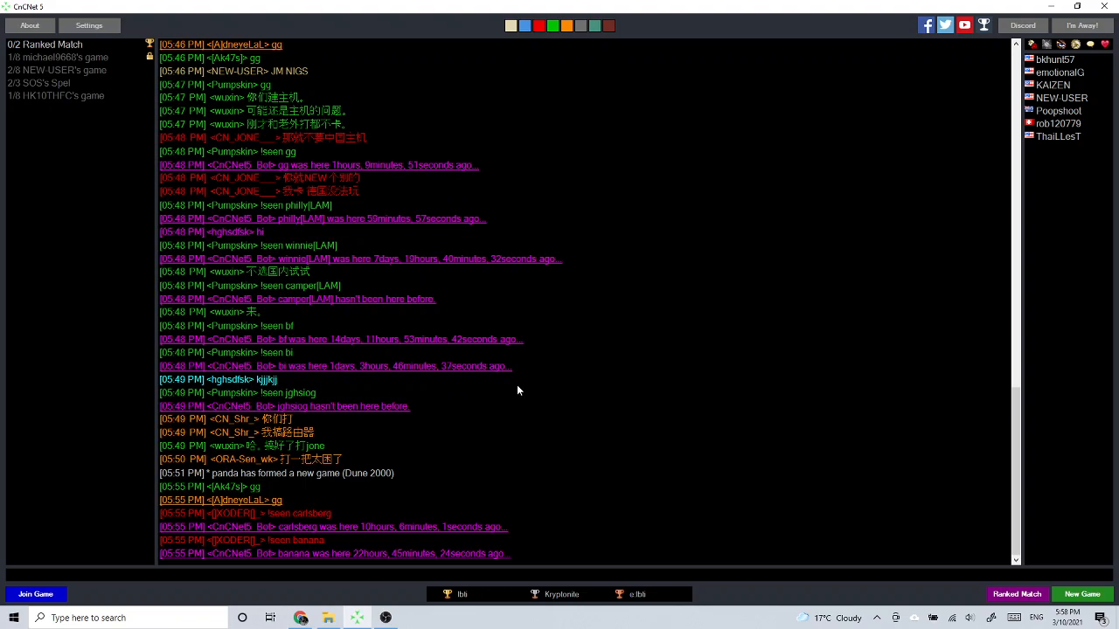
mouse_move(382, 594)
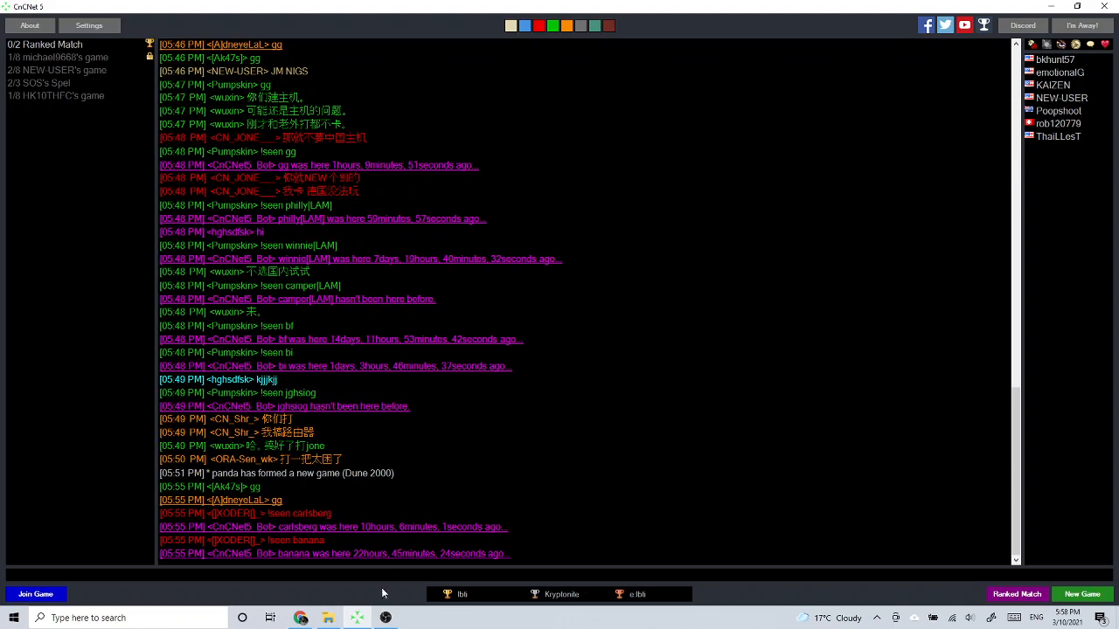
mouse_move(357, 618)
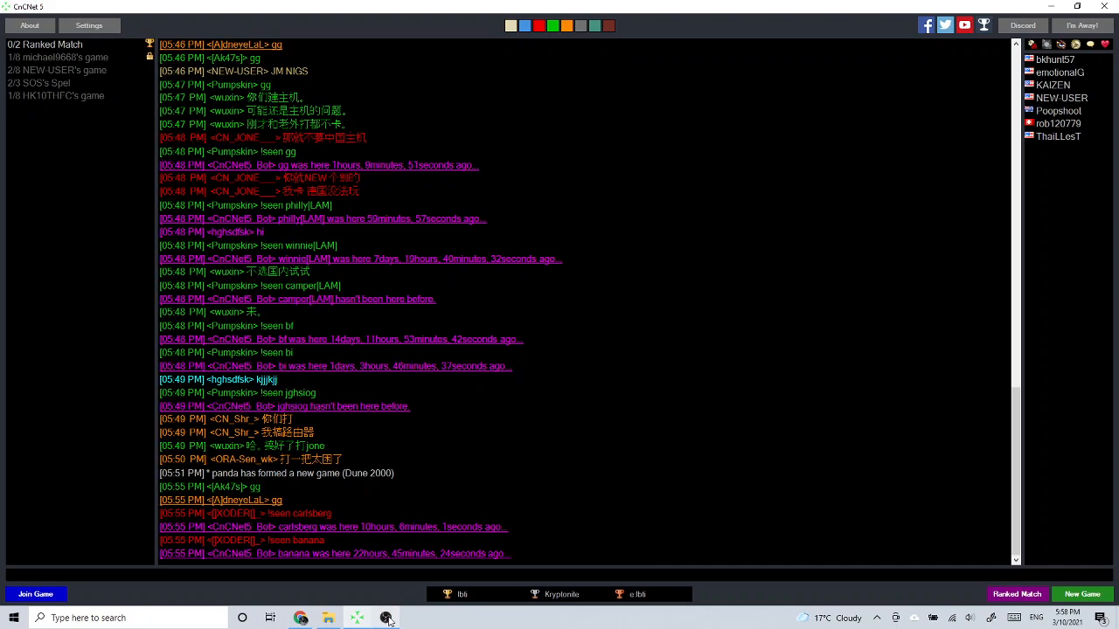
Switch to the OBS Studio window from the Windows taskbar
click(385, 618)
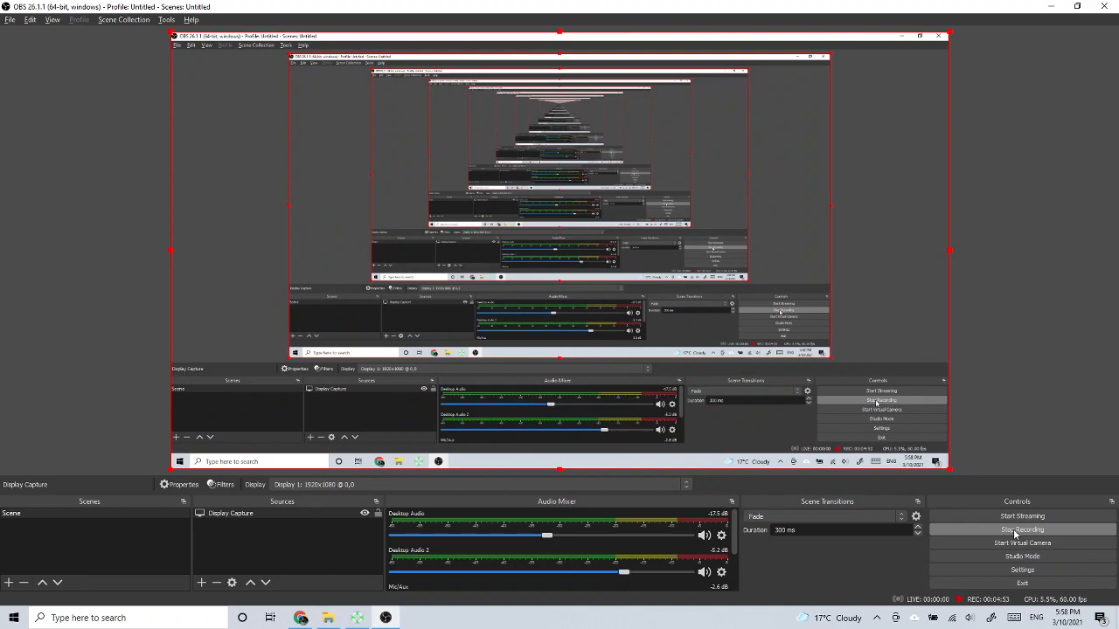